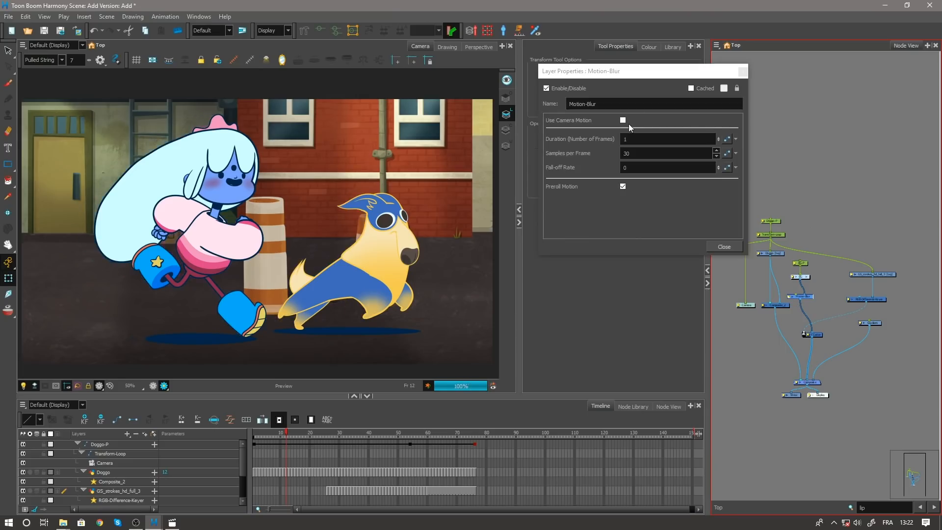
# - Enable Use Camera Motion on the Motion-Blur layer properties
pyautogui.click(623, 120)
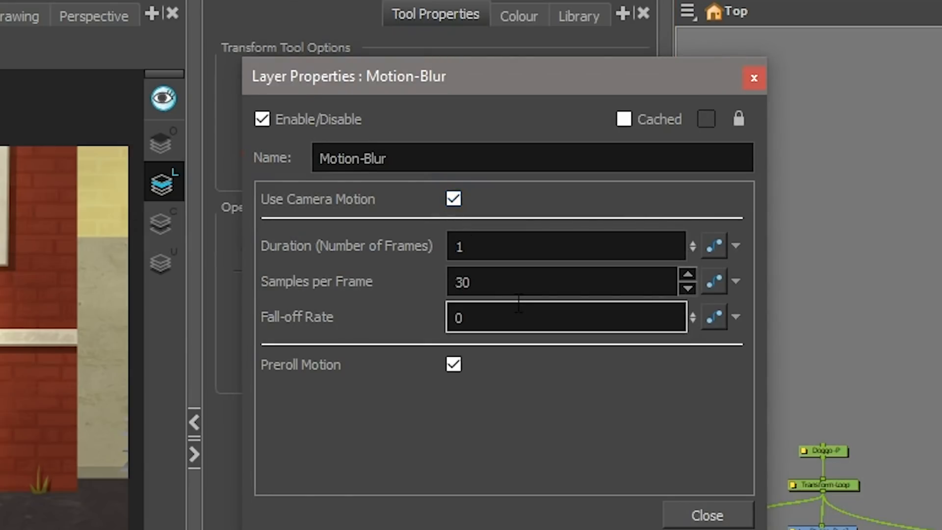